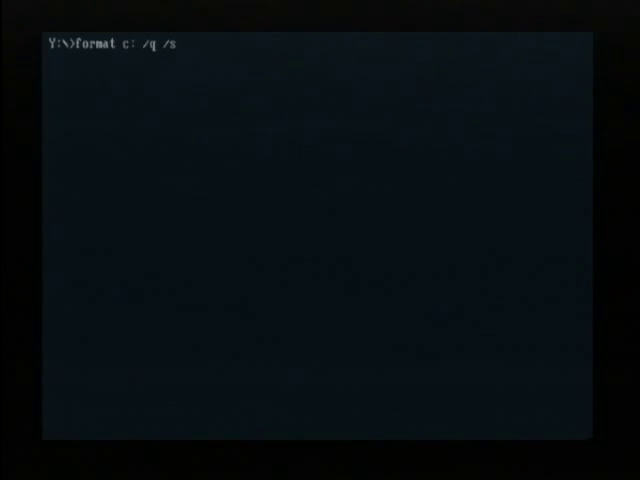
# Run format c: /q /s, confirm with y, and leave the volume label blank.
pyautogui.press('Enter')
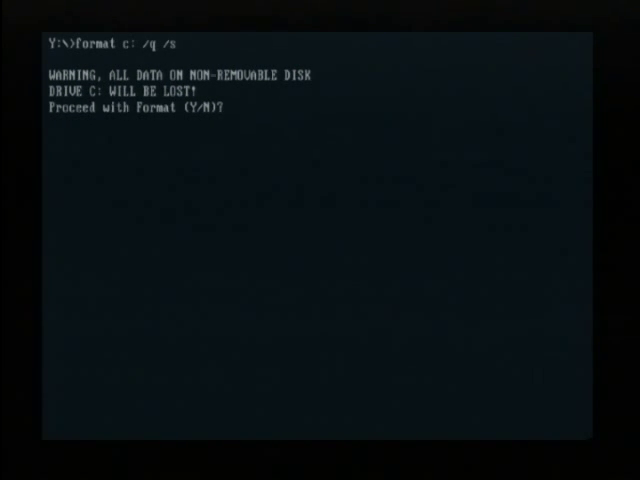
pyautogui.write('y')
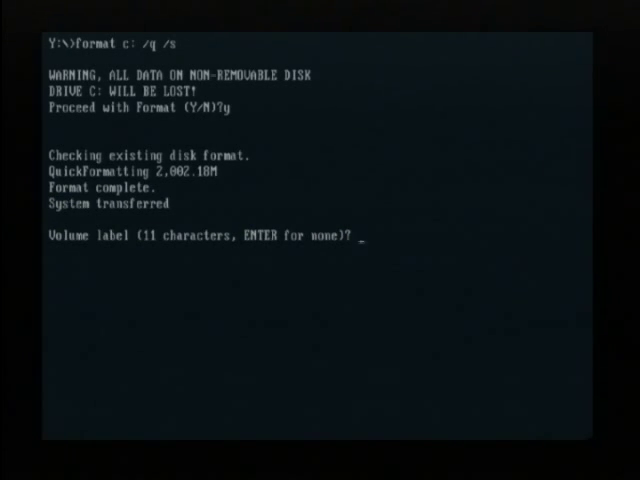
pyautogui.press('enter')
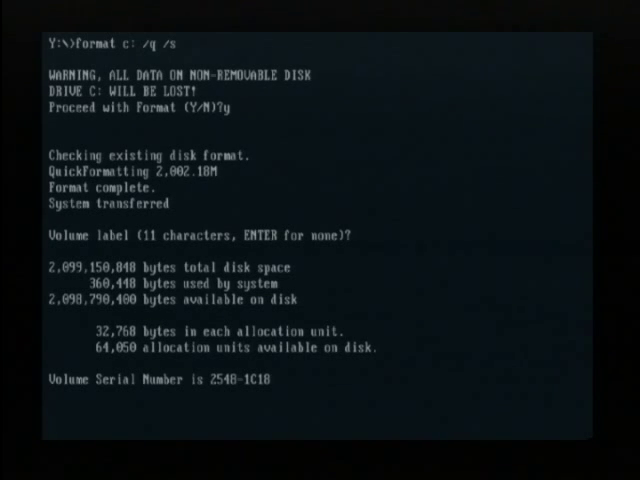
pyautogui.press('enter')
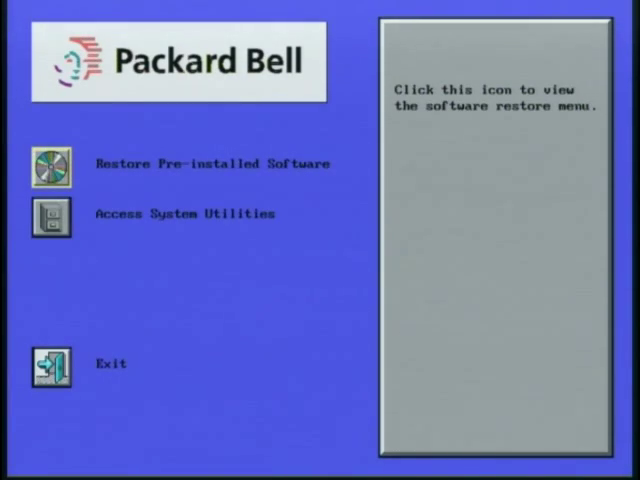
# Restore the whole hard disk drive from pre-installed software using format number 5560.
pyautogui.click(50, 164)
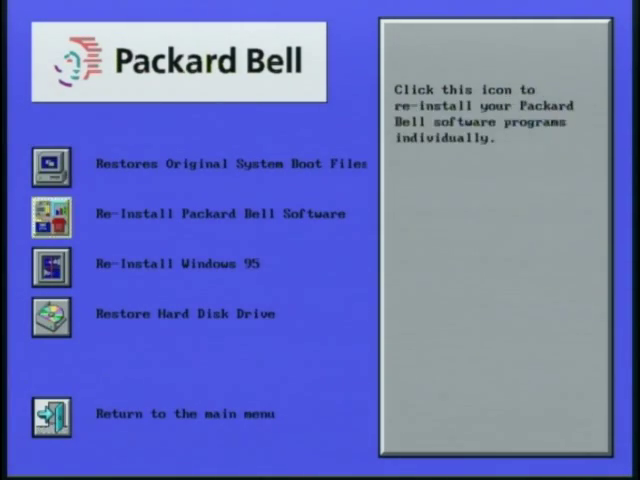
pyautogui.click(50, 314)
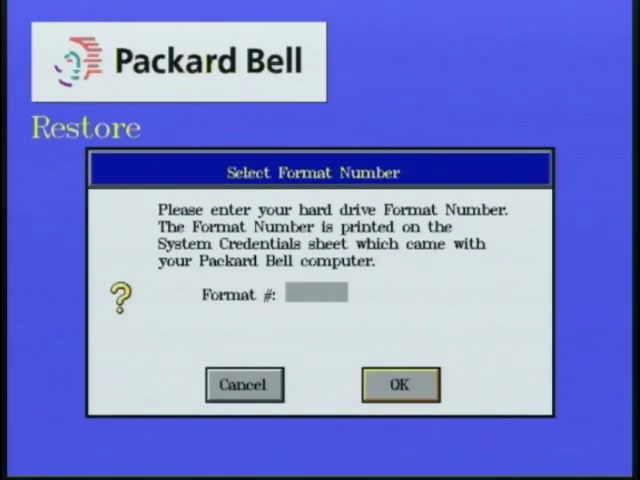
pyautogui.write('5560')
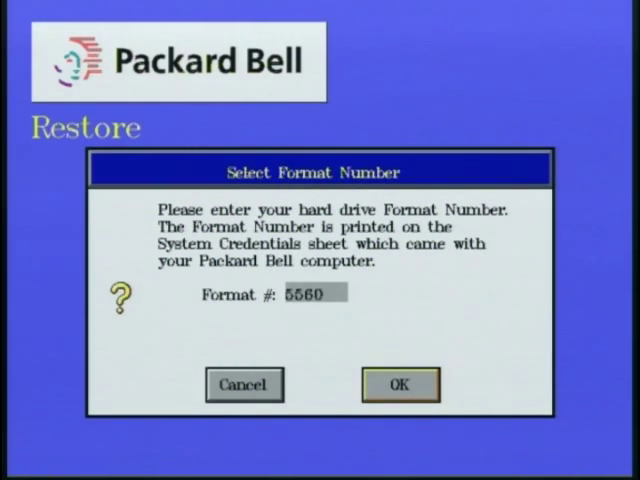
pyautogui.click(400, 384)
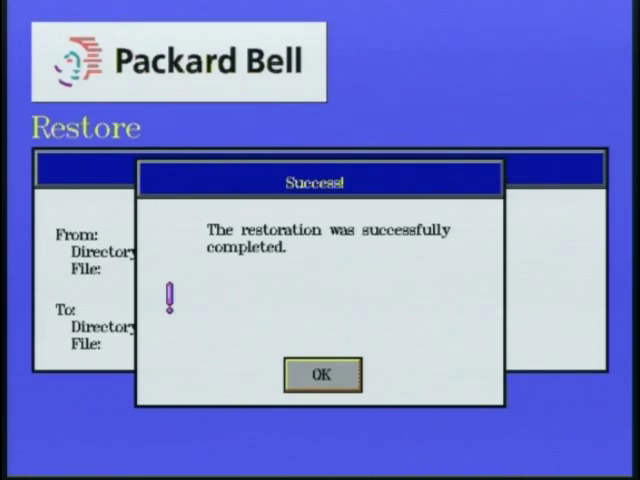
# Dismiss the Success! dialog and the Restore completed restart notice.
pyautogui.click(321, 374)
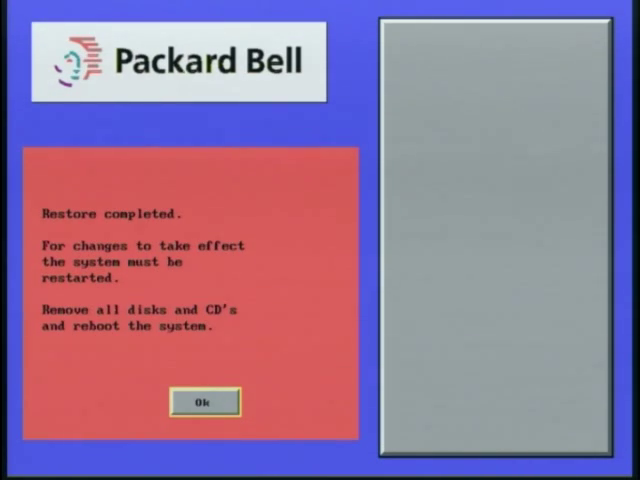
pyautogui.click(199, 402)
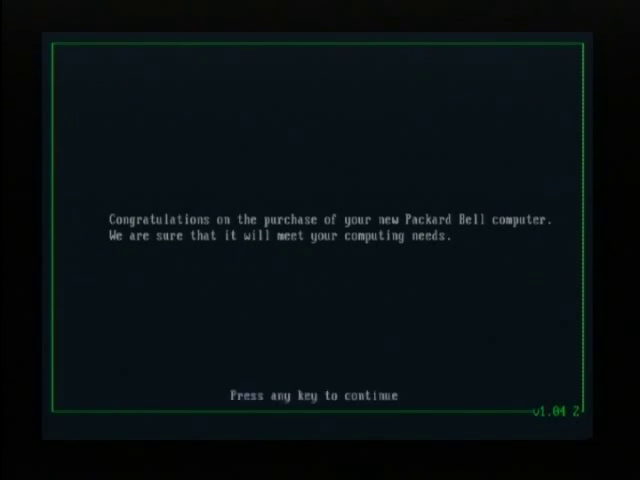
pyautogui.press('enter')
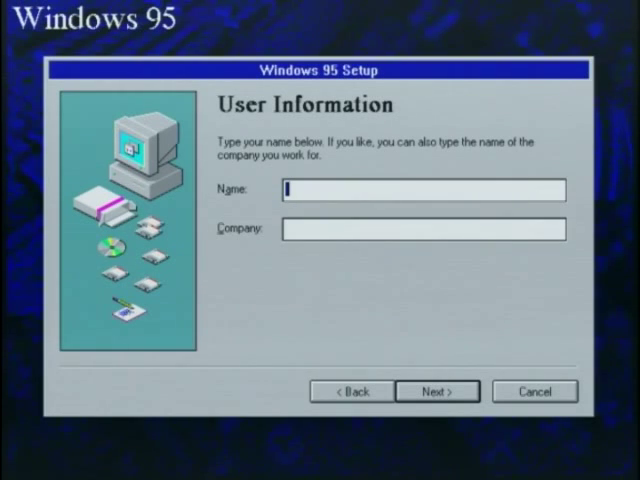
# Enter 'B' as the registered name, then advance through the license and certificate pages.
pyautogui.write('Billy Coore')
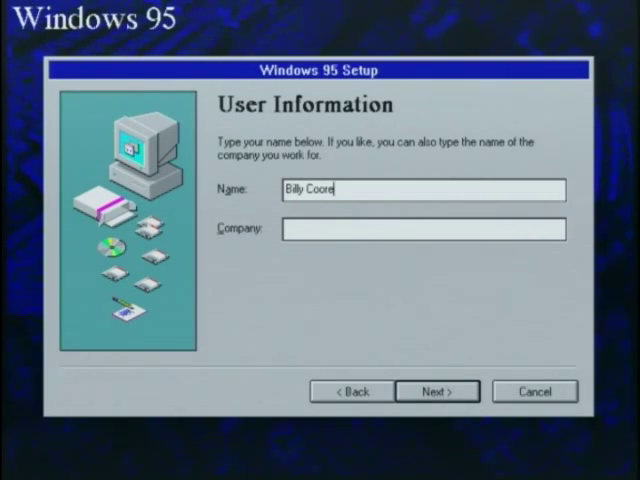
pyautogui.click(442, 391)
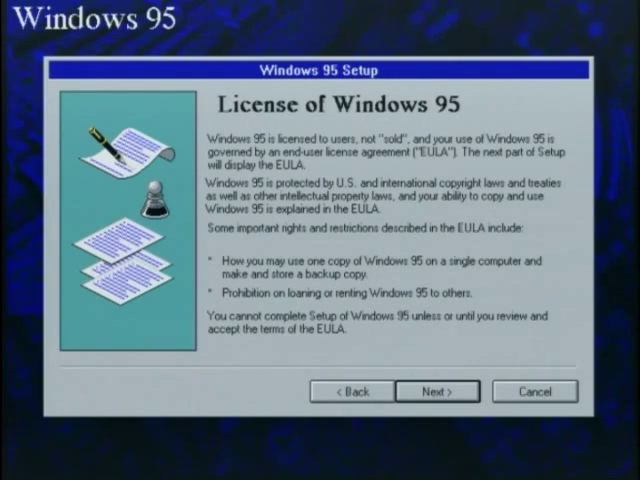
pyautogui.click(444, 391)
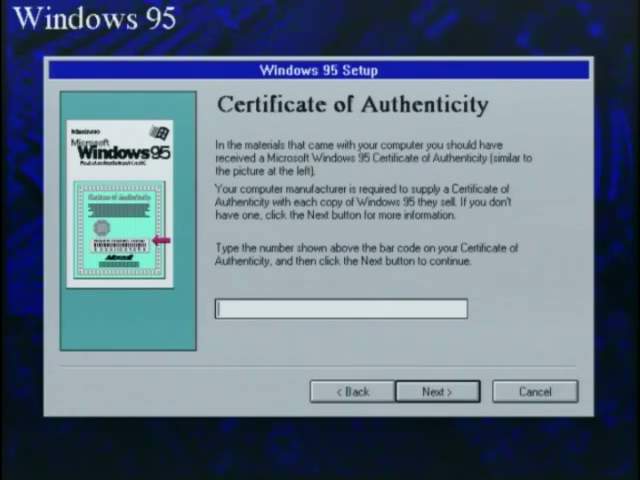
pyautogui.click(440, 391)
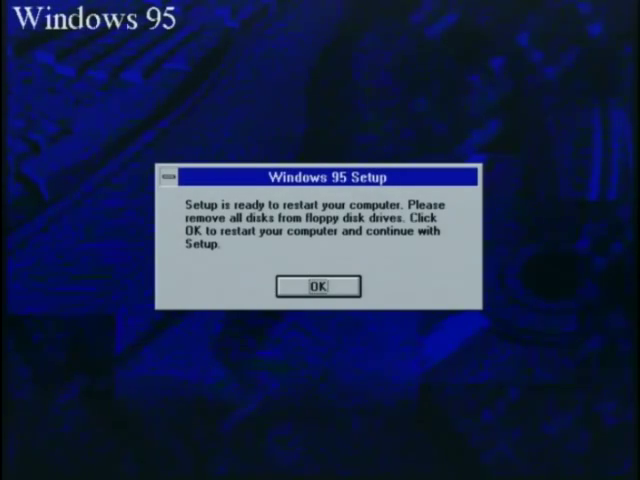
# Confirm the 'Setup is ready to restart your computer' message so Setup continues.
pyautogui.click(318, 286)
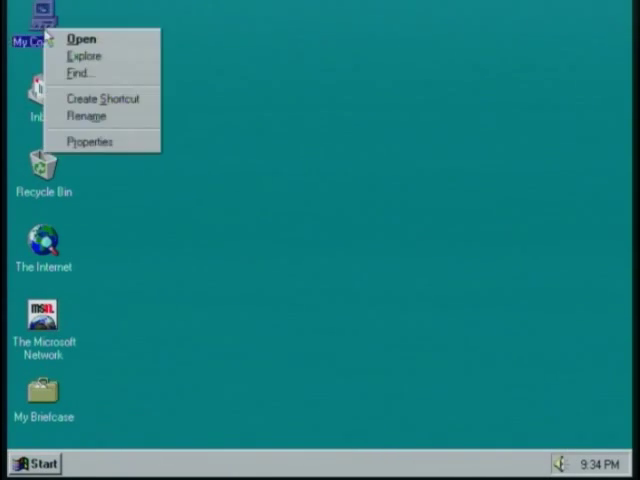
# View My Computer's System Properties for the registered user, then close it.
pyautogui.click(90, 141)
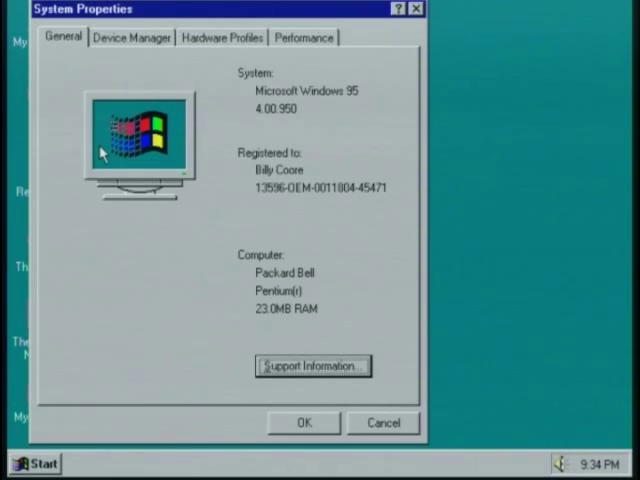
pyautogui.click(131, 37)
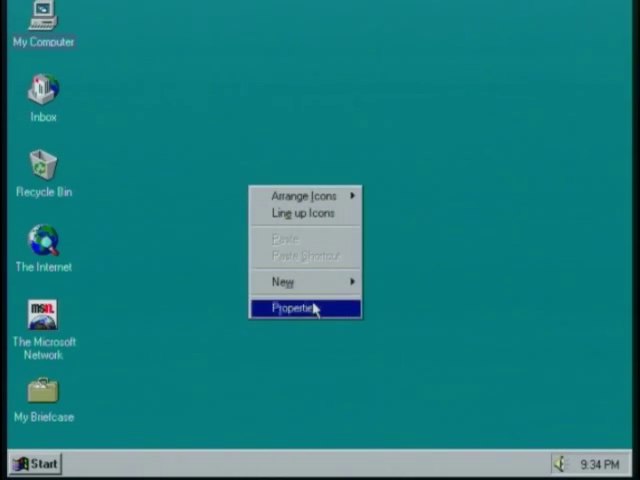
# Apply the Clouds wallpaper through the desktop's Display Properties.
pyautogui.click(291, 306)
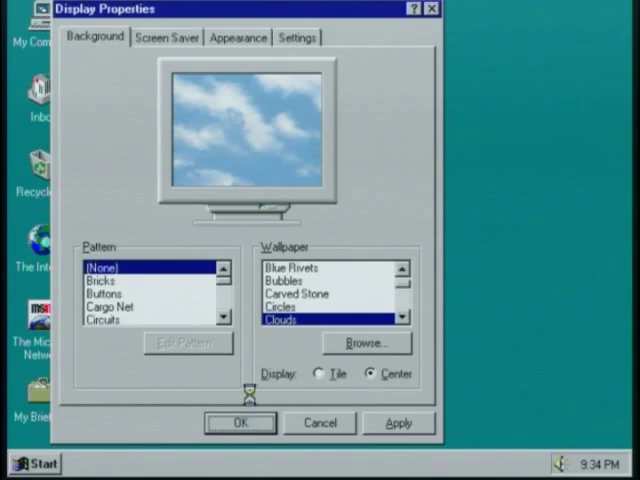
pyautogui.click(240, 422)
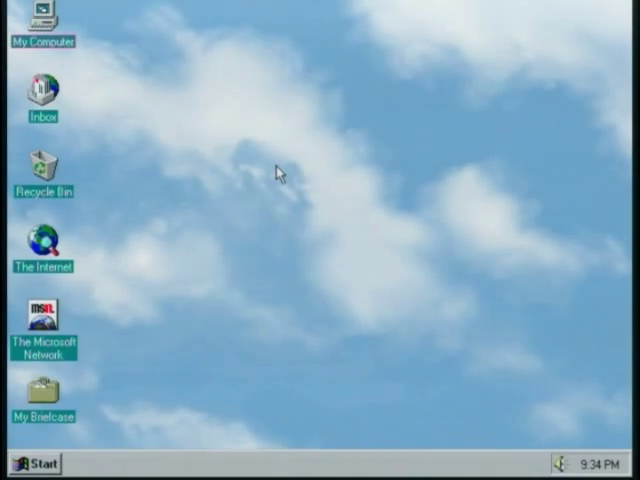